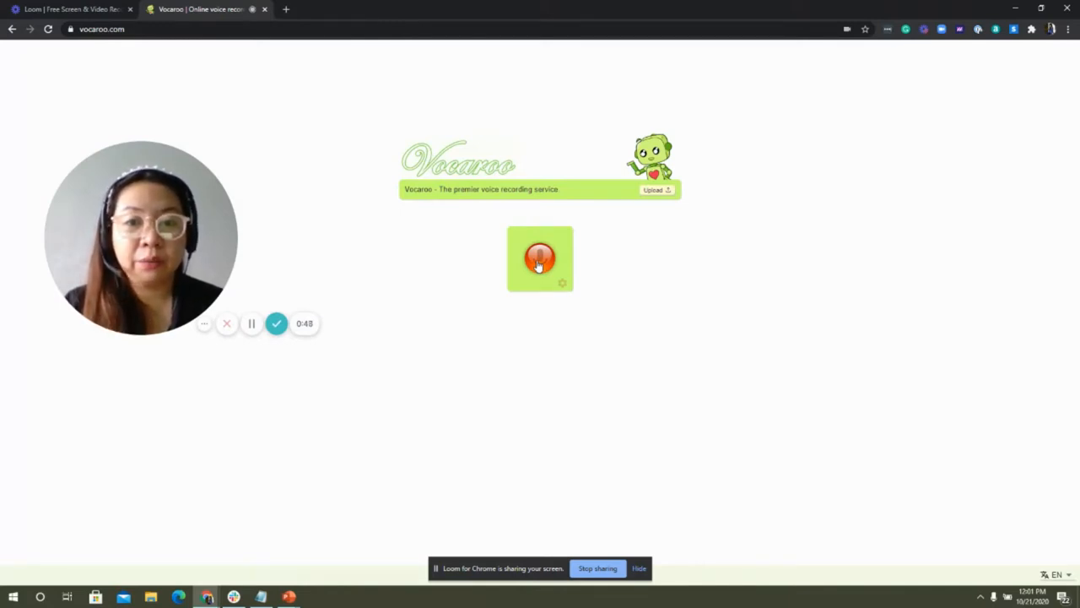
Step: Record a short voice clip with the red record button, stop it, and play it back
click(540, 260)
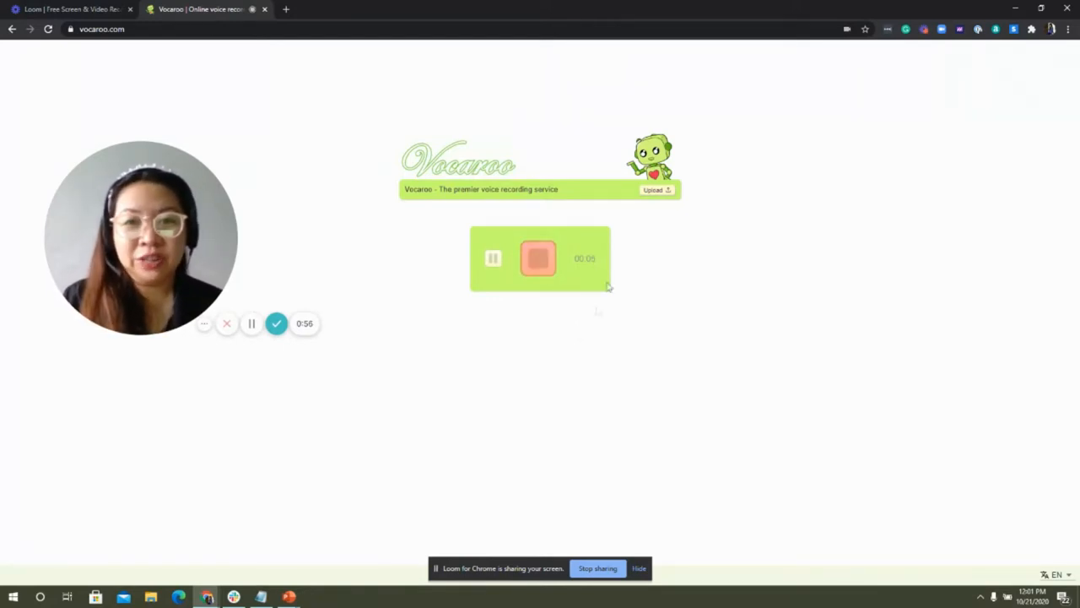
click(538, 258)
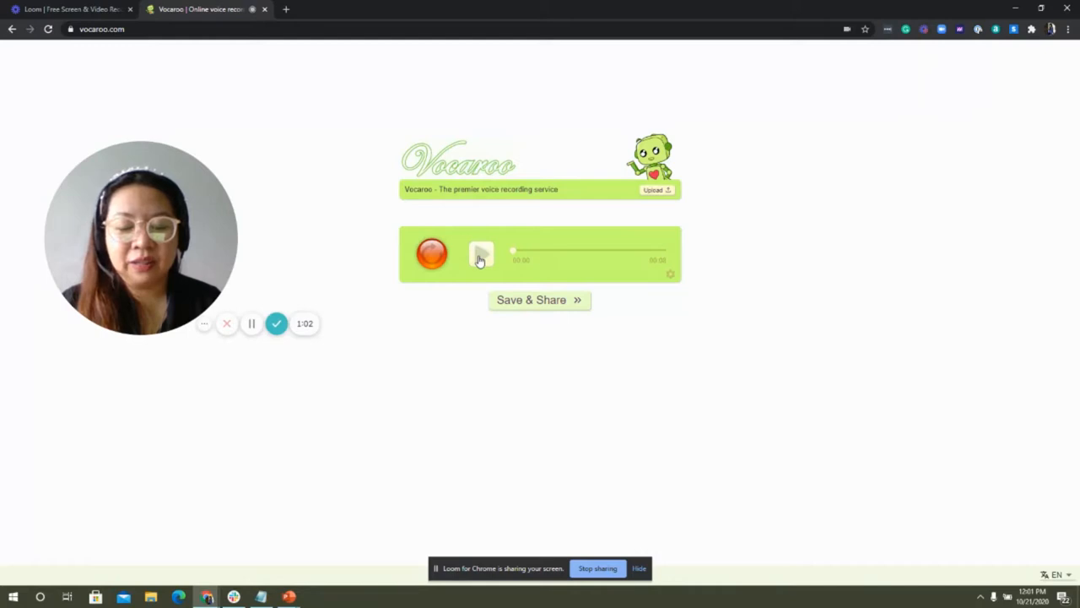
click(481, 253)
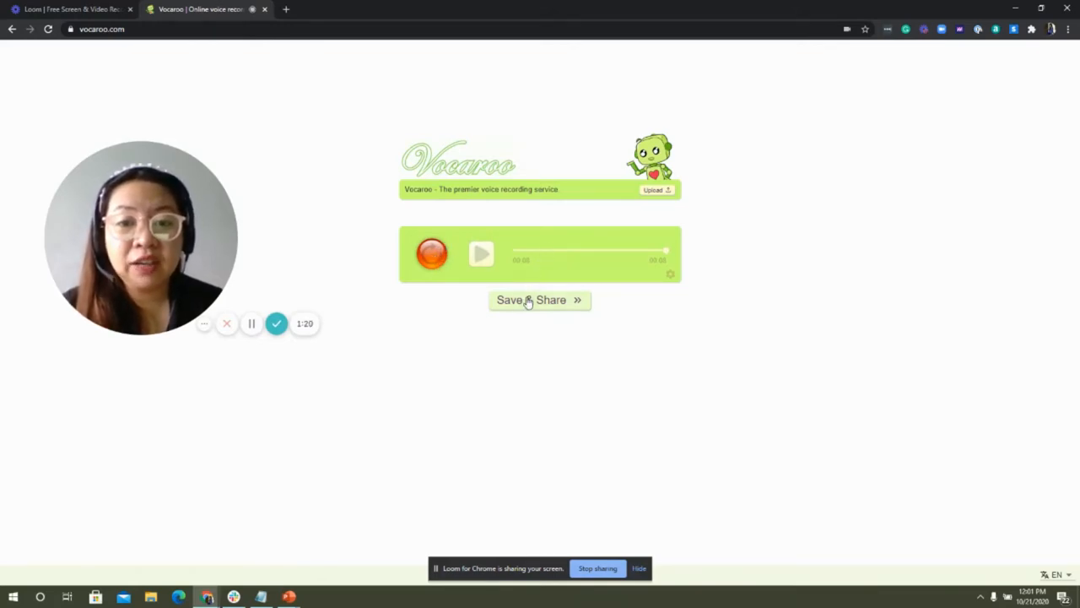
Step: Save & Share the recording to get its share link and Download button, then switch to the presentation
click(540, 301)
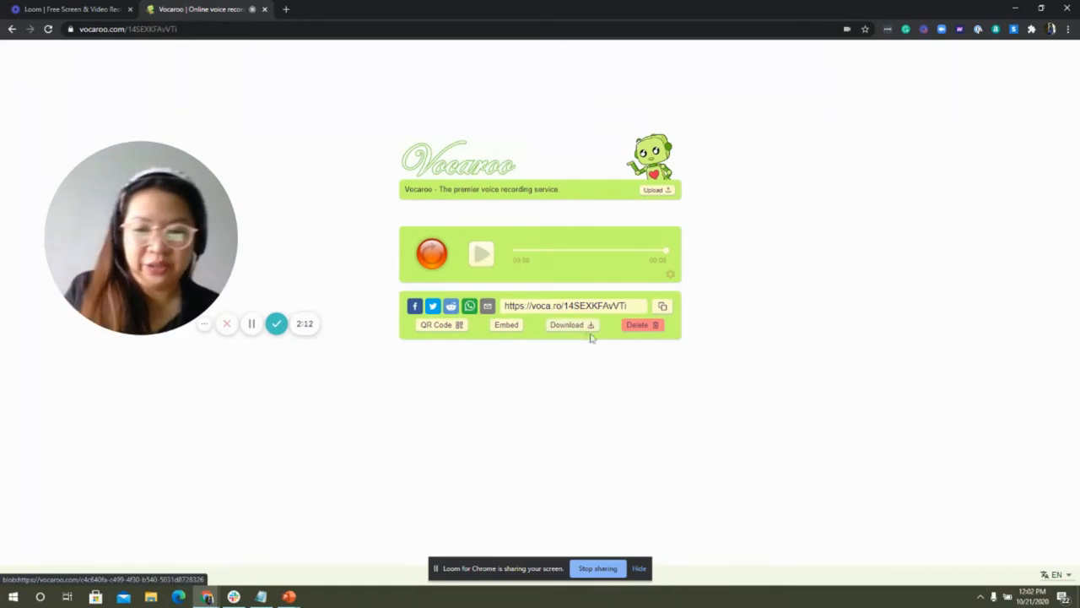
key(alt+tab)
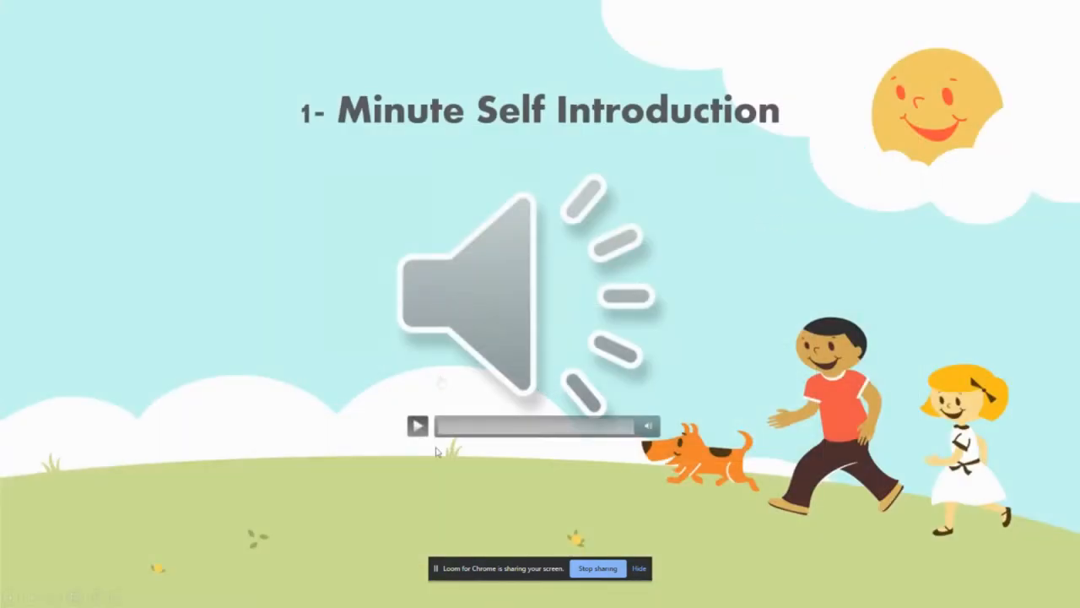
Step: Play the embedded sample audio on the '1-Minute Self Introduction' slide
click(417, 425)
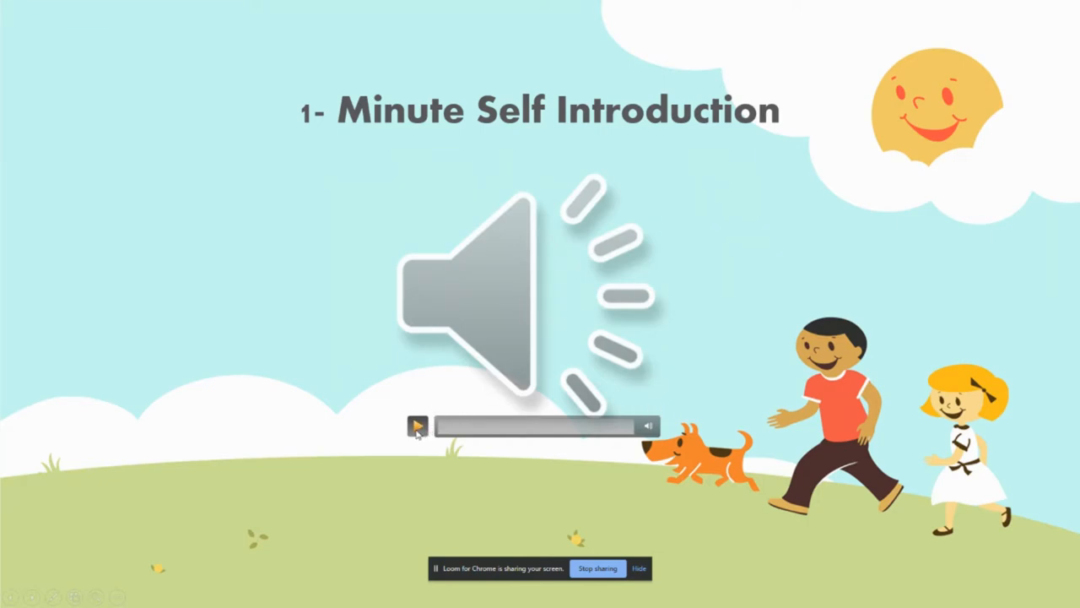
click(419, 425)
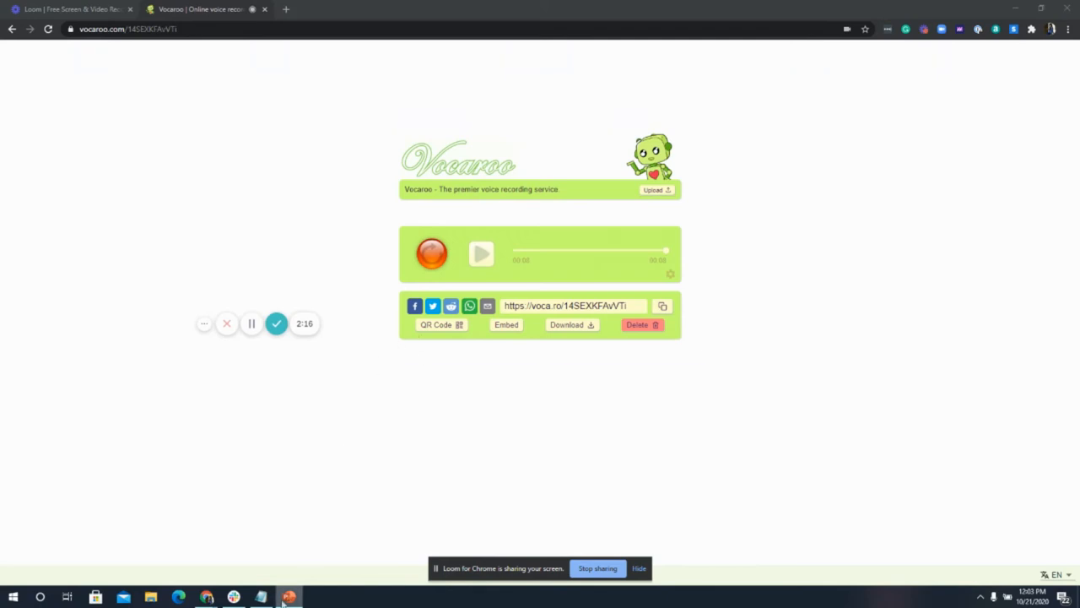
mouse_move(260, 597)
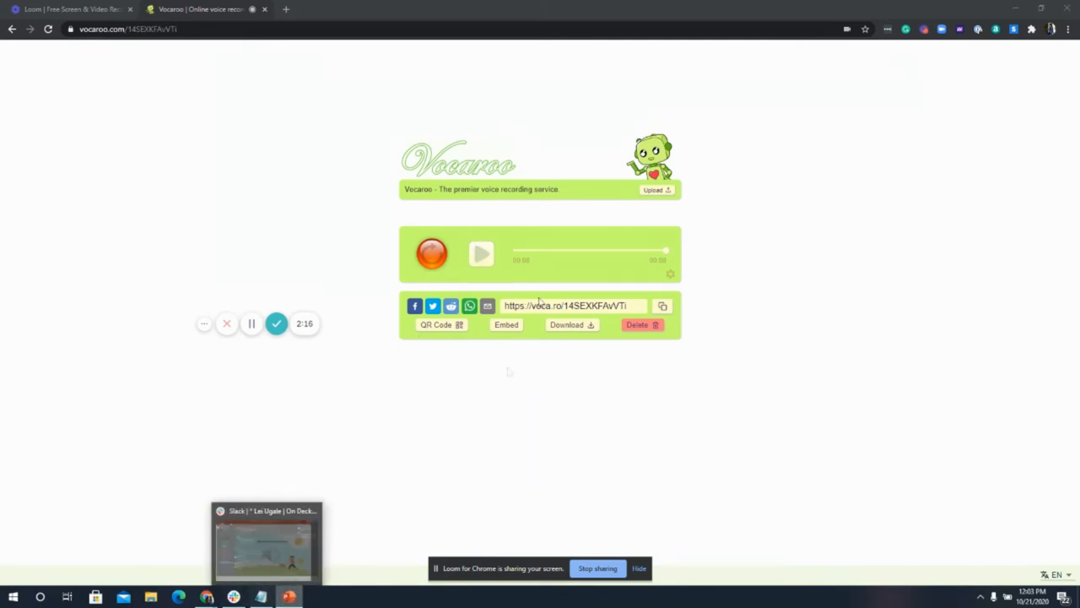